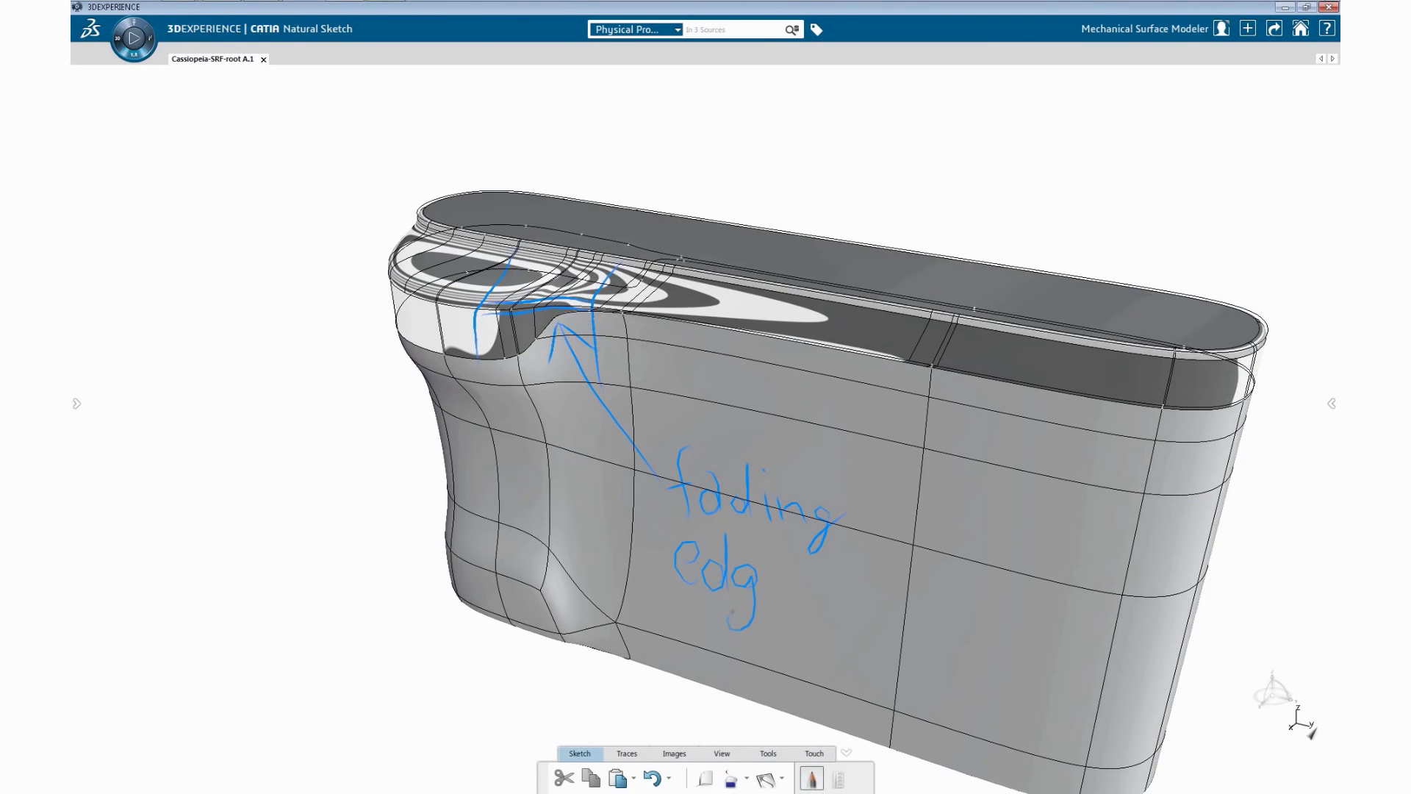
- Apply a zebra-stripe highlight analysis to the rounded end's corner surfaces and confirm it
text(elements)
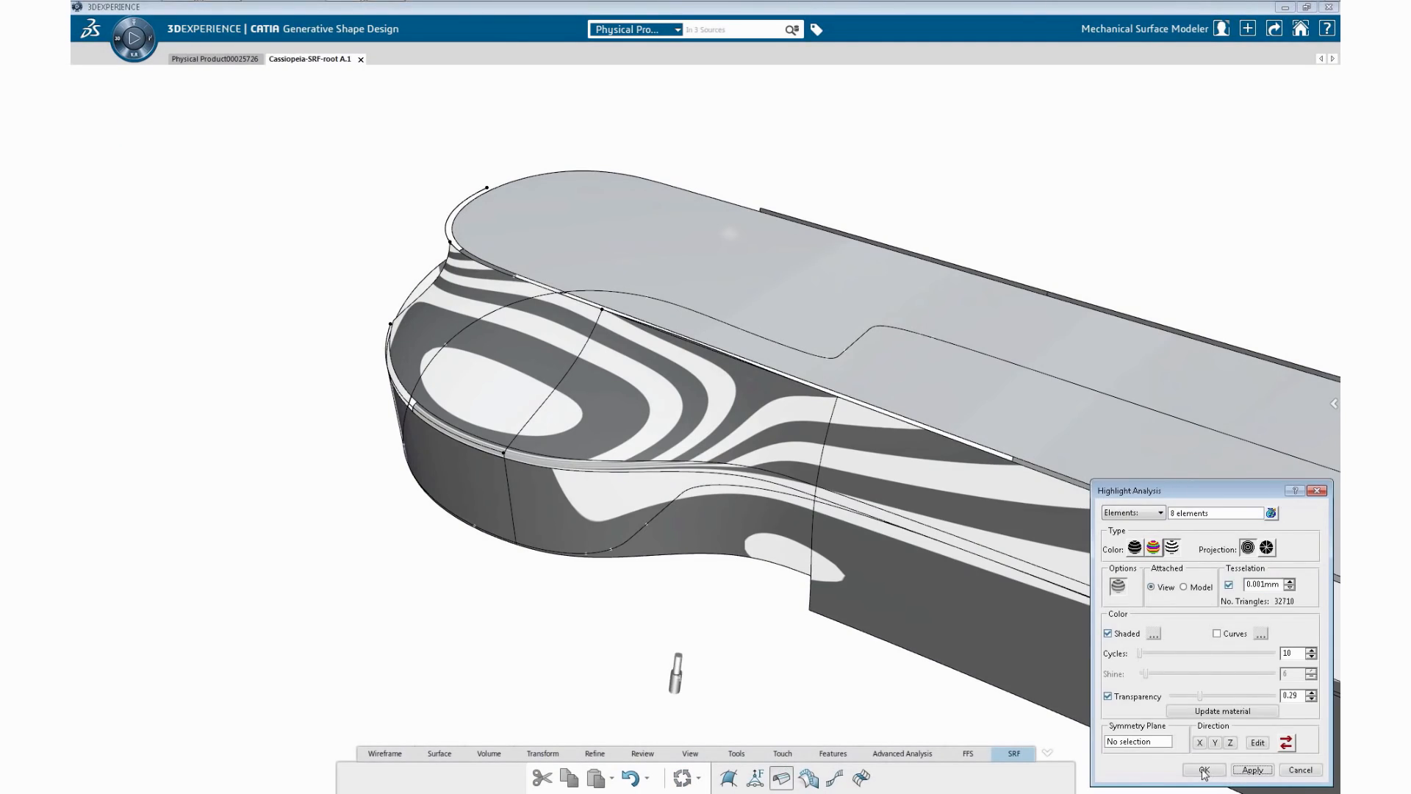
click(1202, 770)
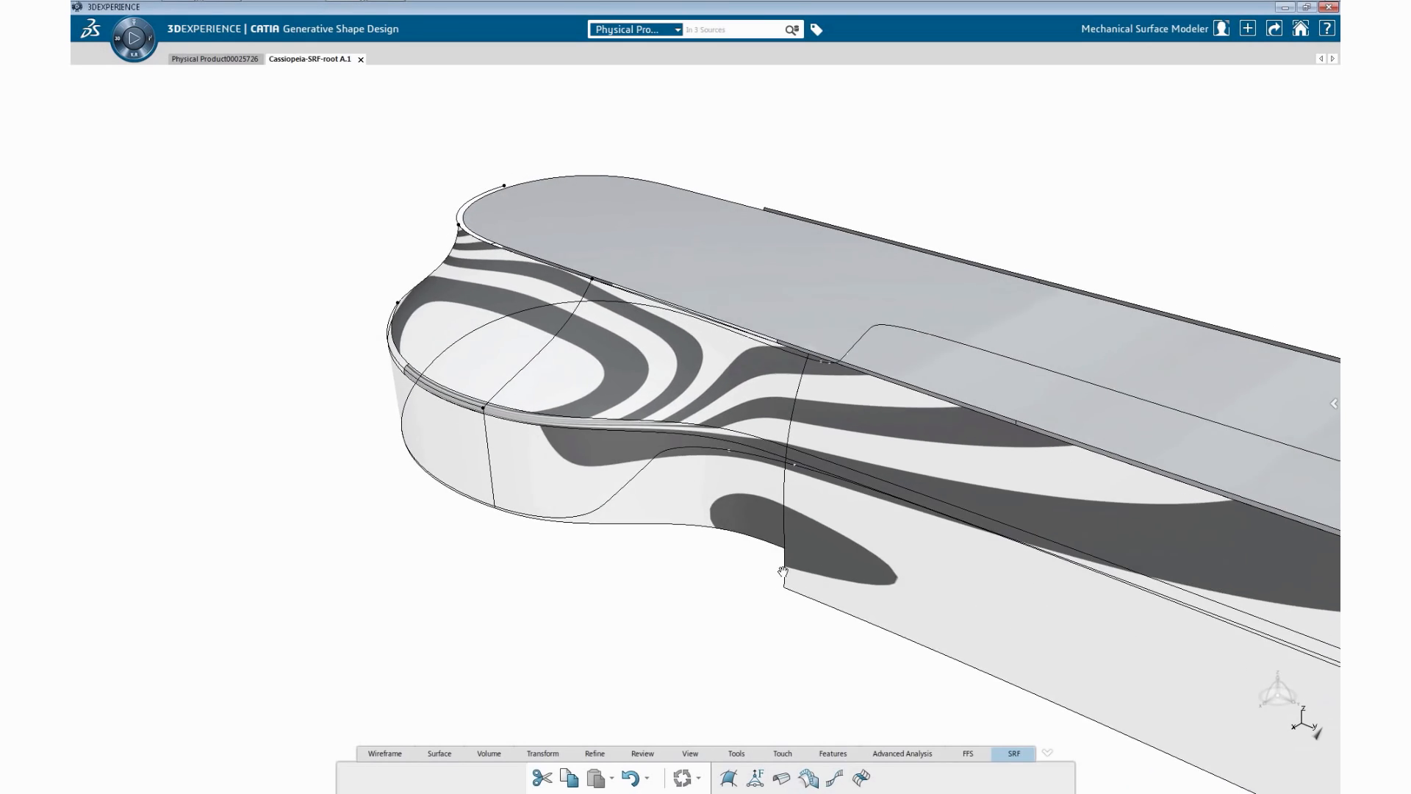